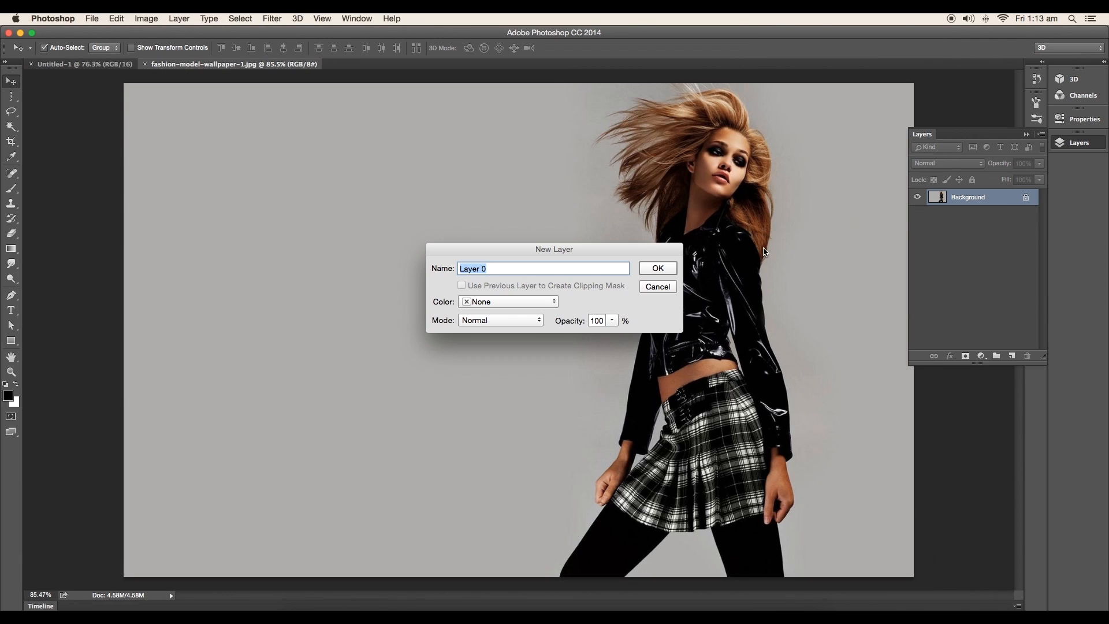
- Convert Background into Layer 0 and Color Range-select the grey backdrop at Fuzziness 32
left_click(240, 18)
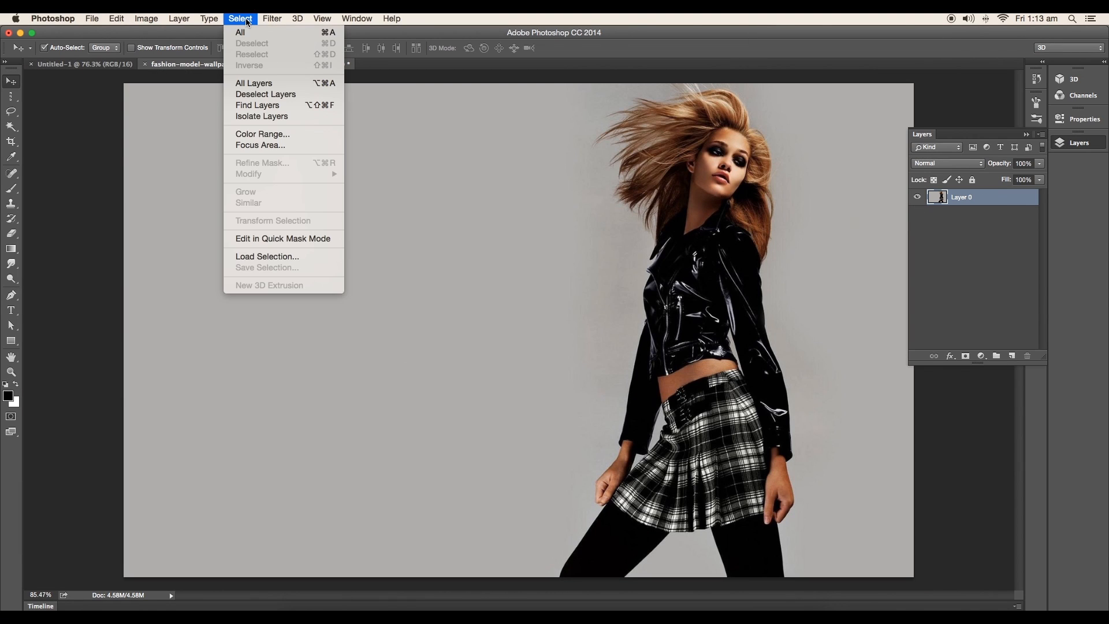
left_click(262, 134)
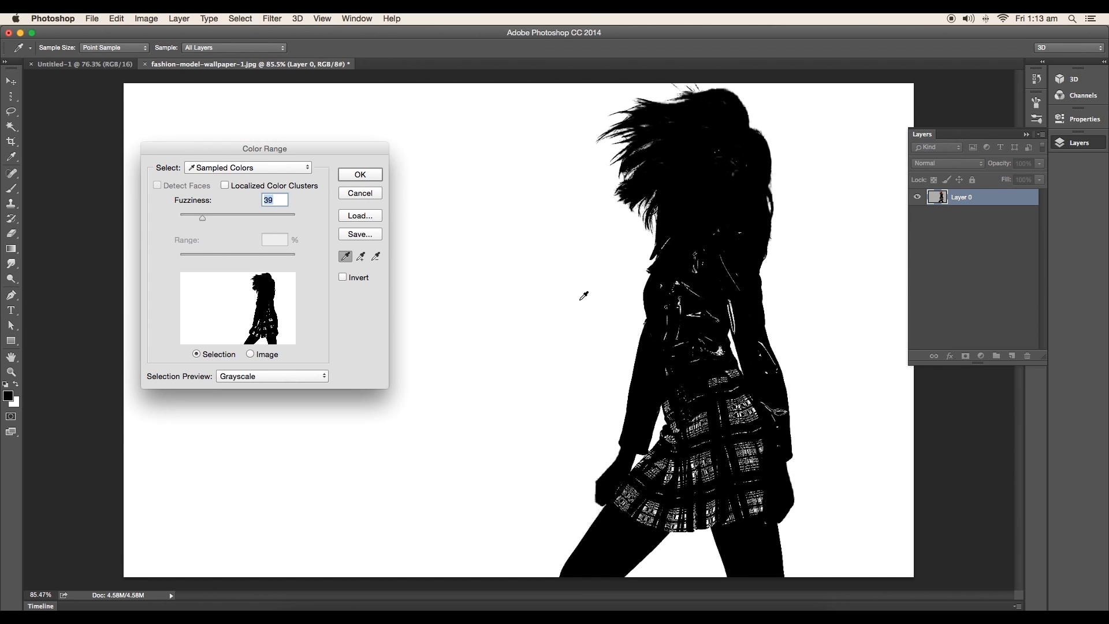
left_click(574, 364)
type("37")
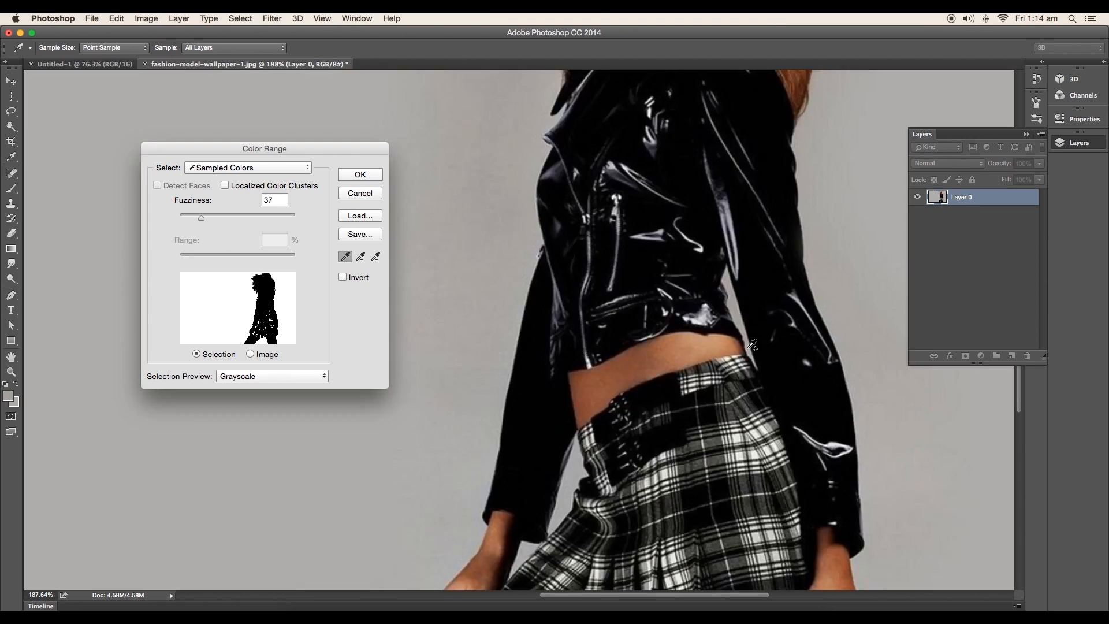
left_click_drag(201, 217, 199, 217)
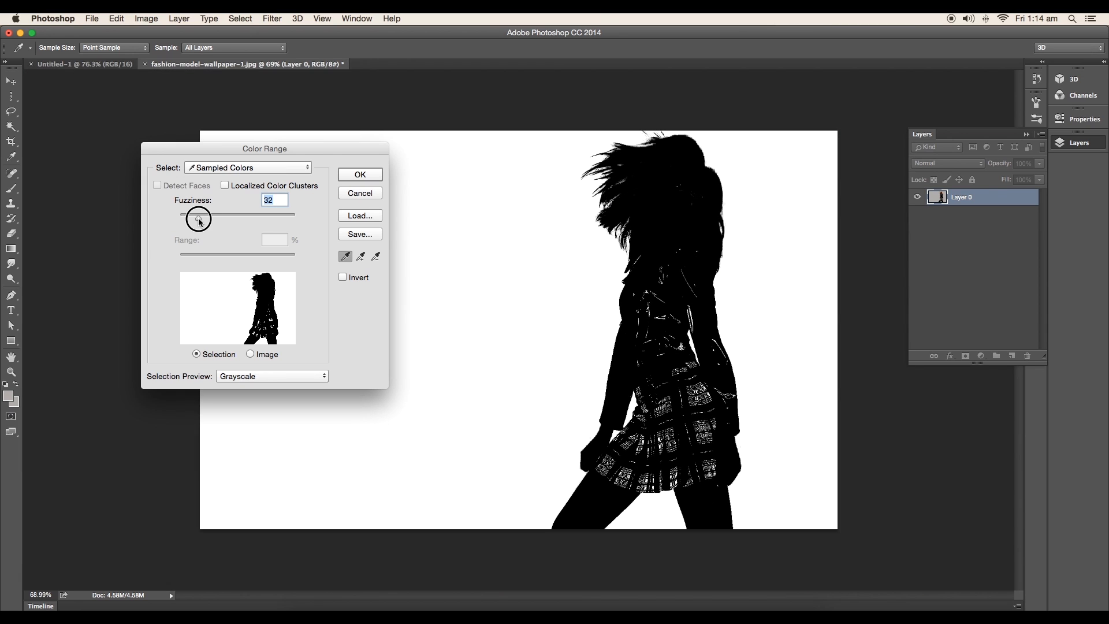
left_click(360, 174)
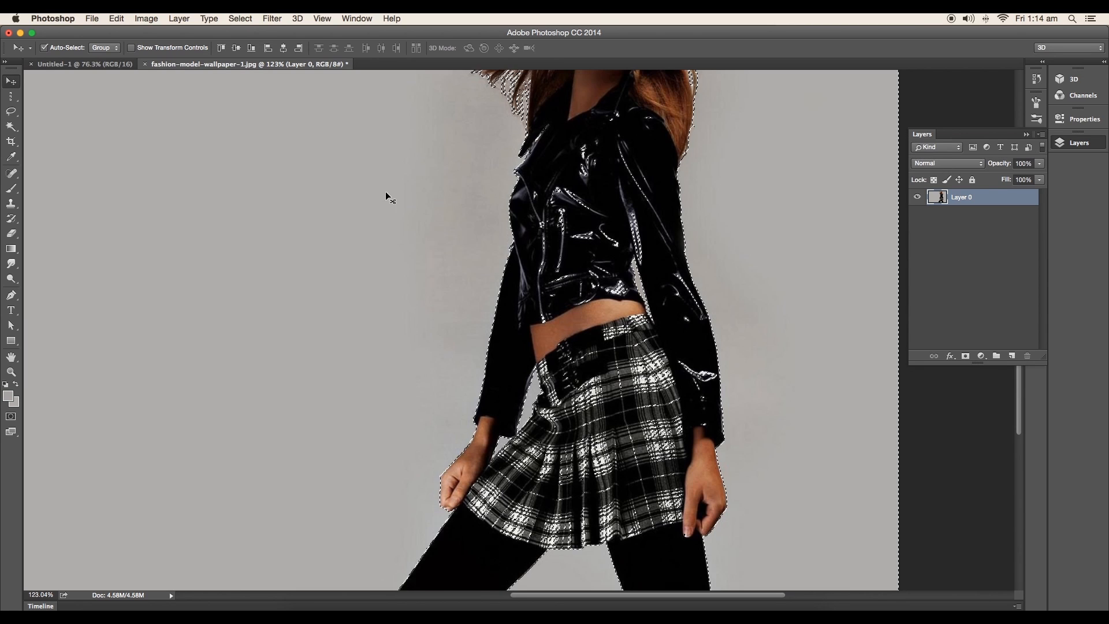
- Add a layer mask from the backdrop selection and brush white over holes in it
left_click(980, 356)
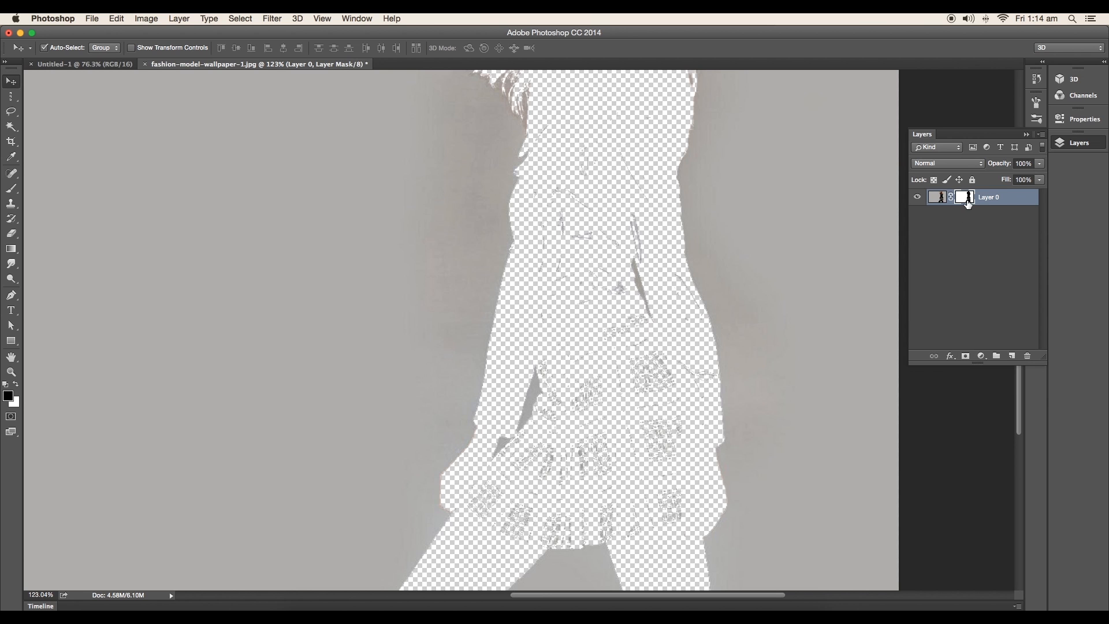
mouse_move(966, 199)
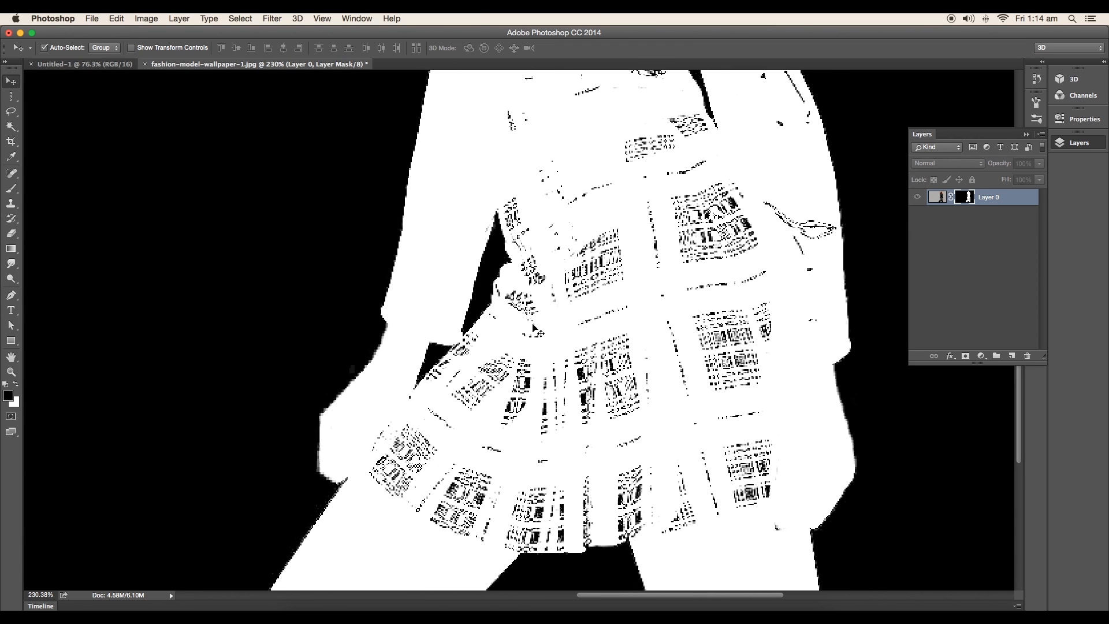
left_click(11, 188)
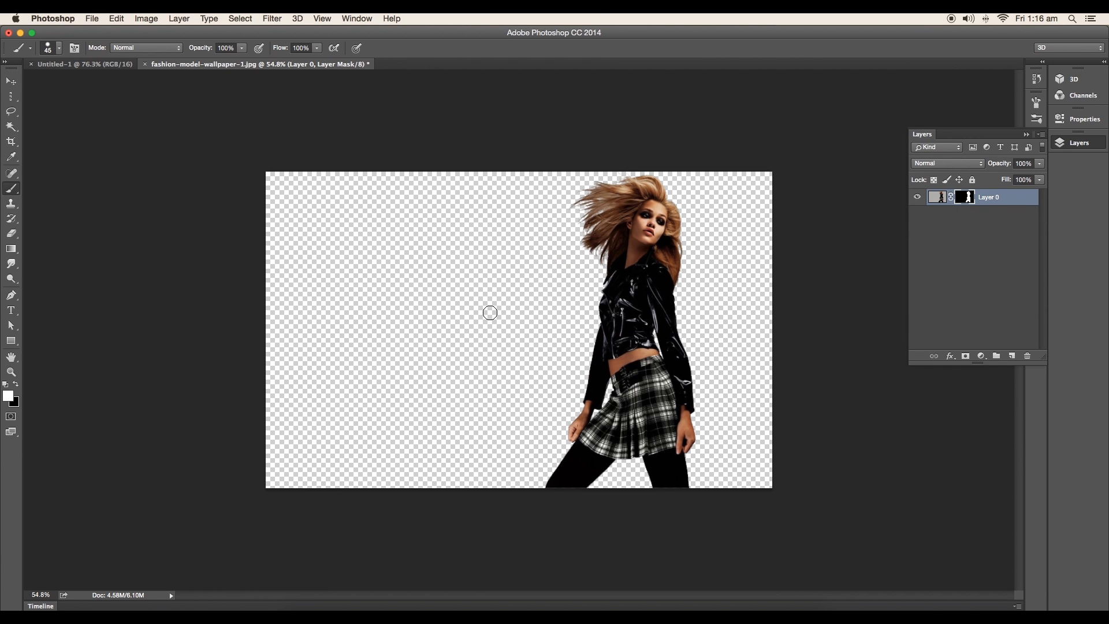
- Open Mask Edge for the layer mask and preview the hair edge On White
left_click(12, 140)
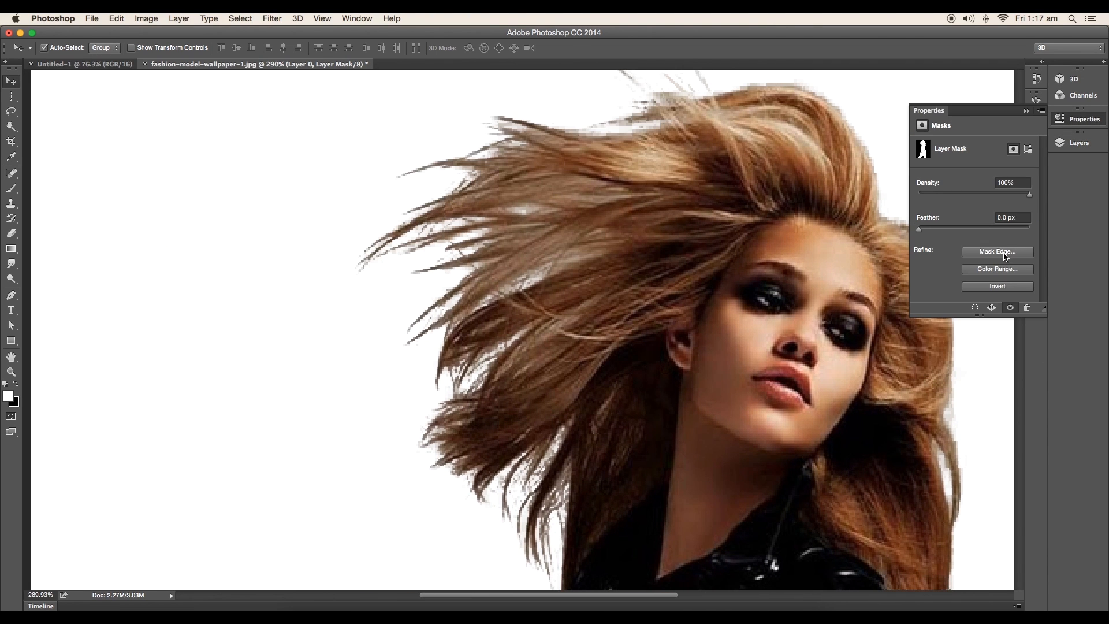
left_click(996, 251)
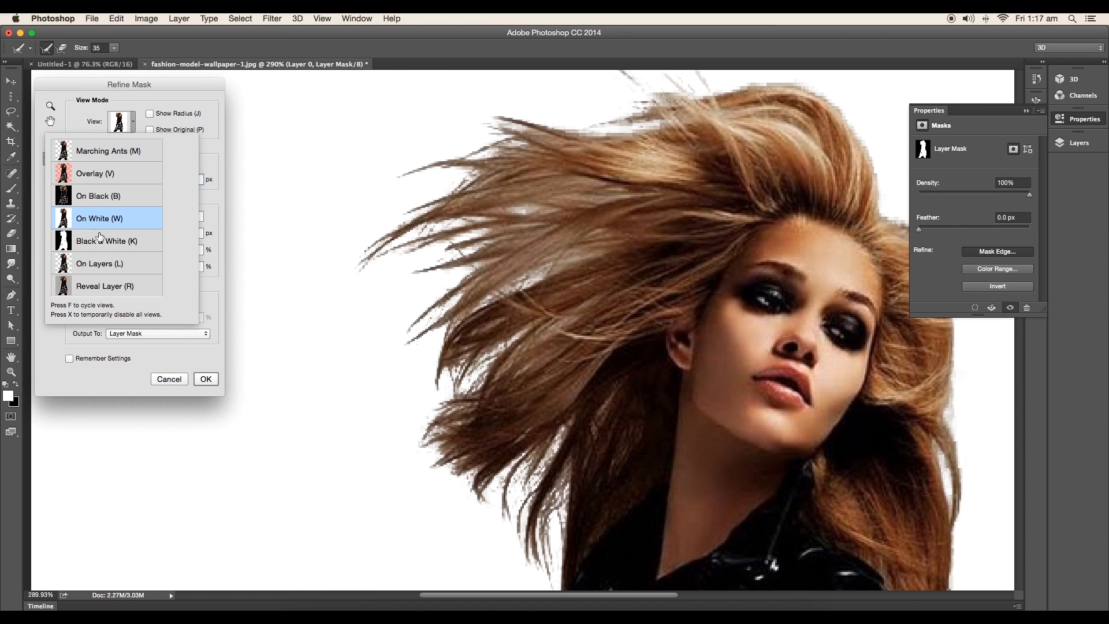
left_click(106, 240)
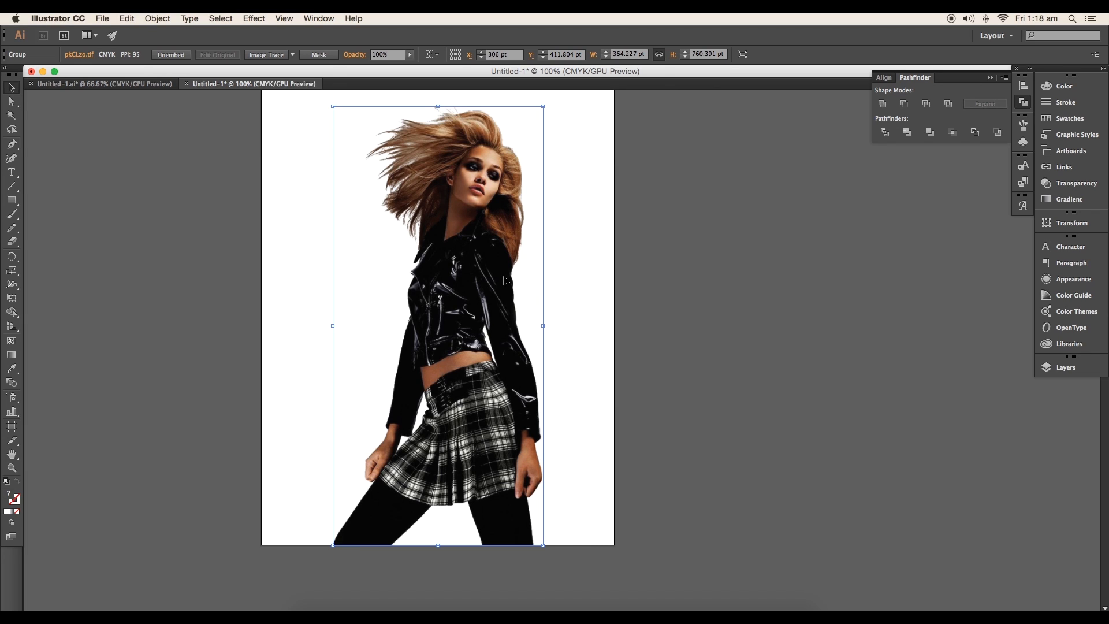
mouse_move(517, 293)
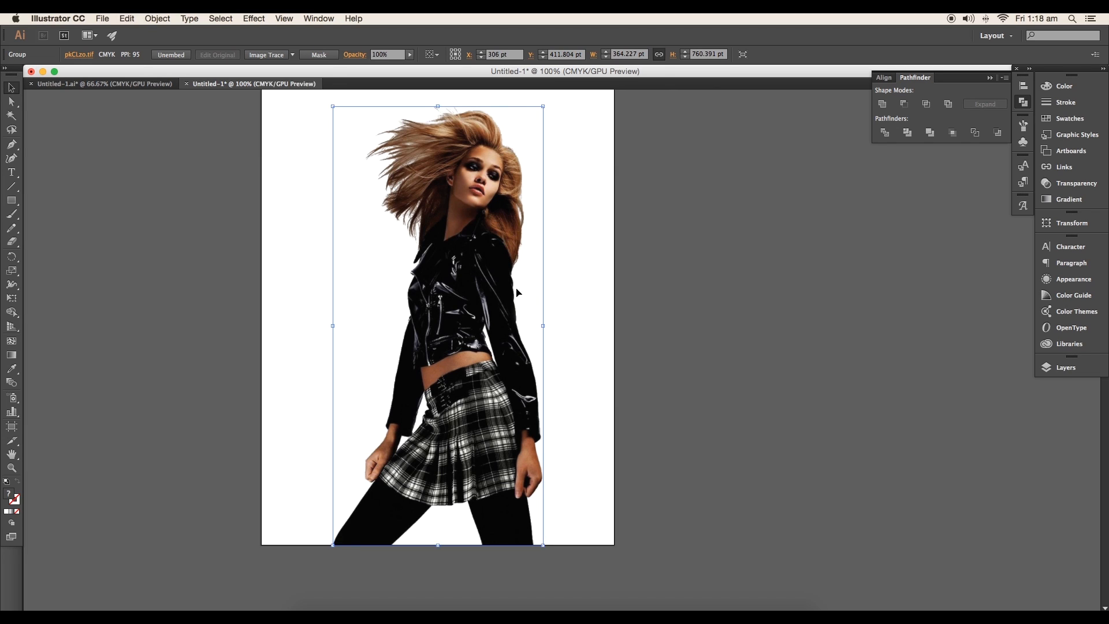
- Image Trace the photo copy with the Silhouettes preset and expand it into paths
left_click(292, 54)
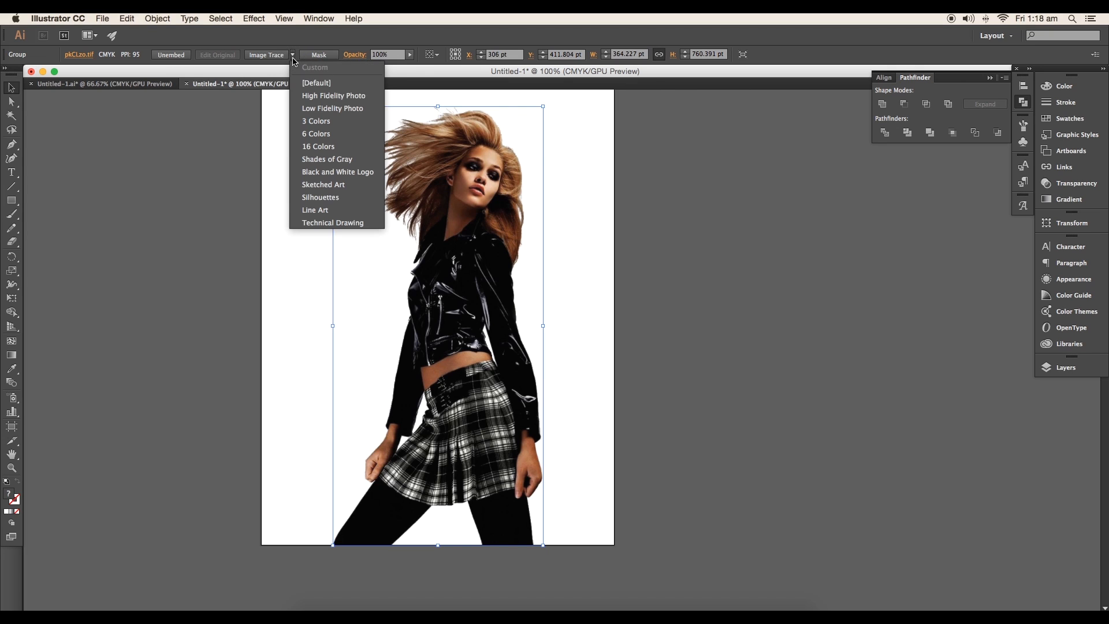
mouse_move(328, 185)
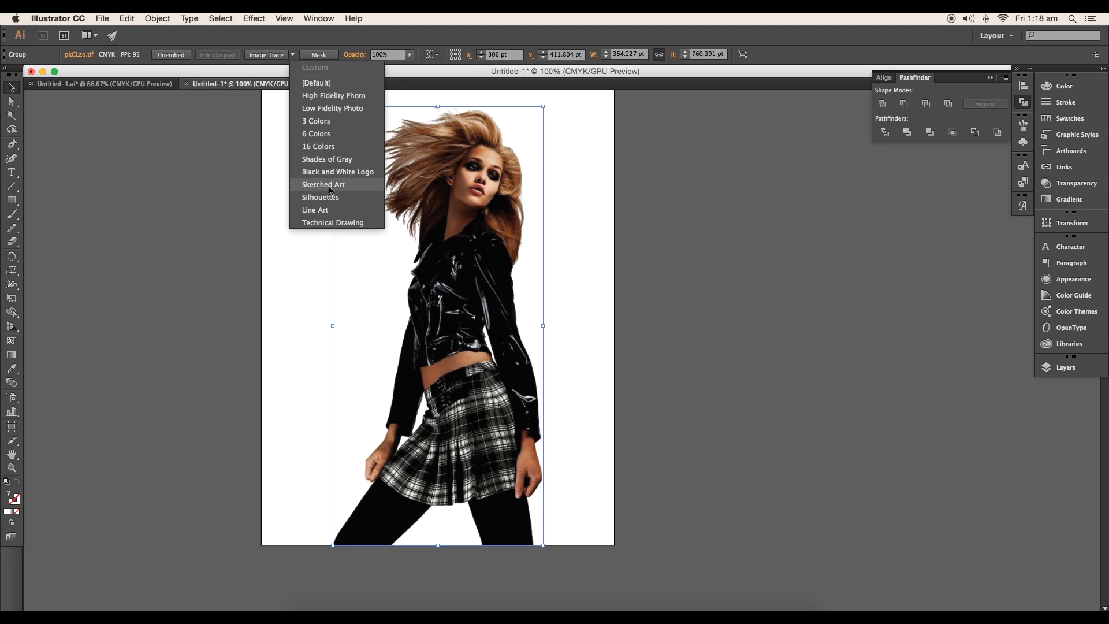
left_click(320, 196)
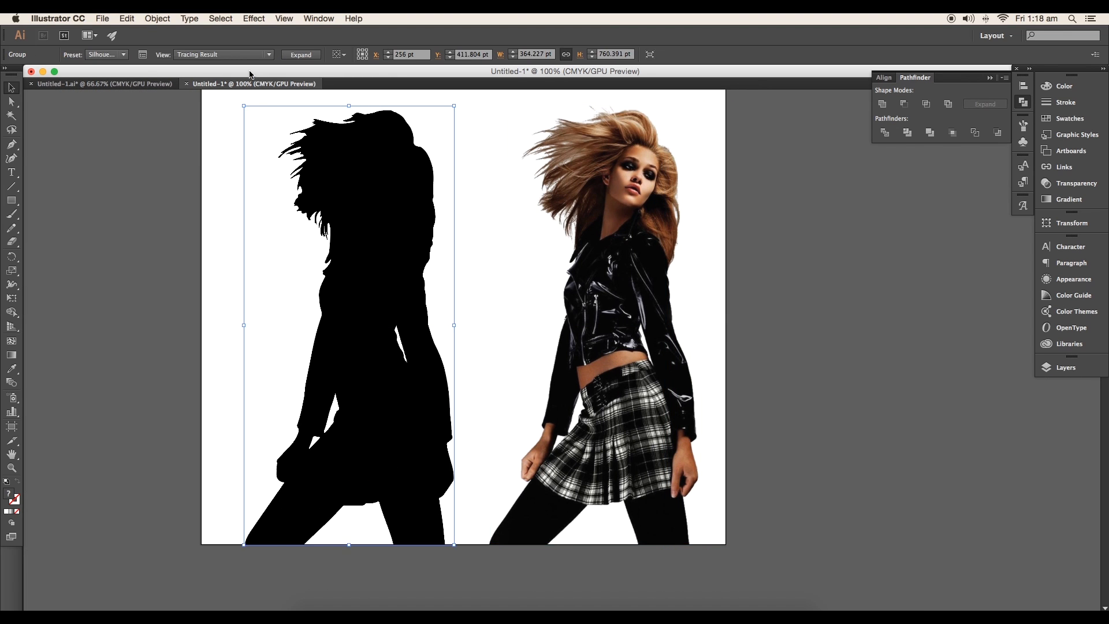
left_click(300, 55)
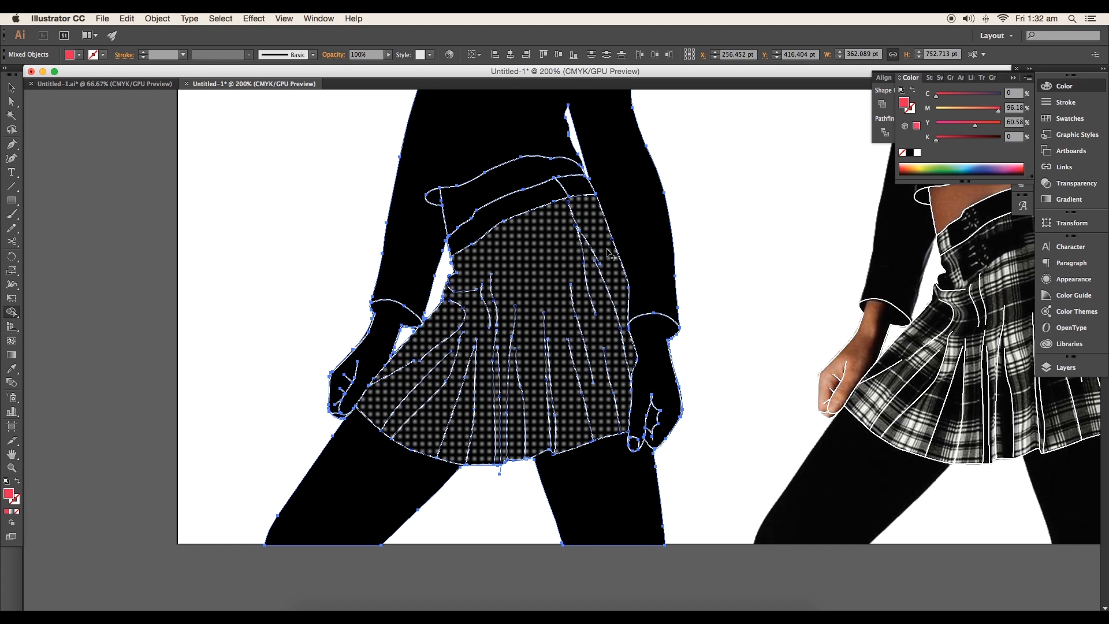
- Give the selected skirt and pleat lines a white fill and black strokes, then adjust stroke weight
left_click(510, 180)
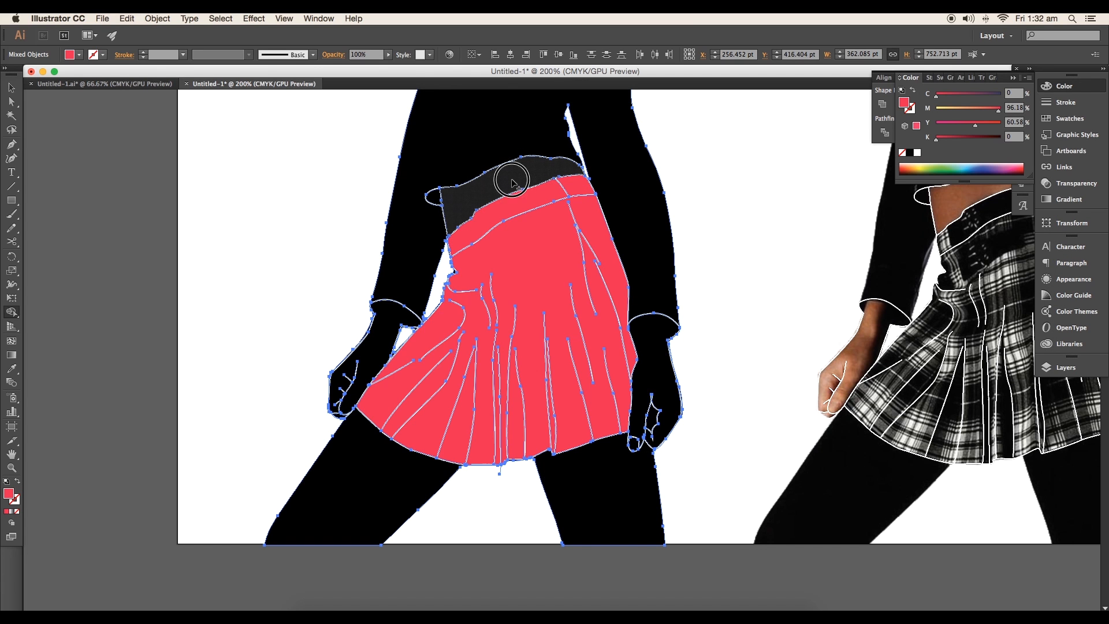
left_click(511, 180)
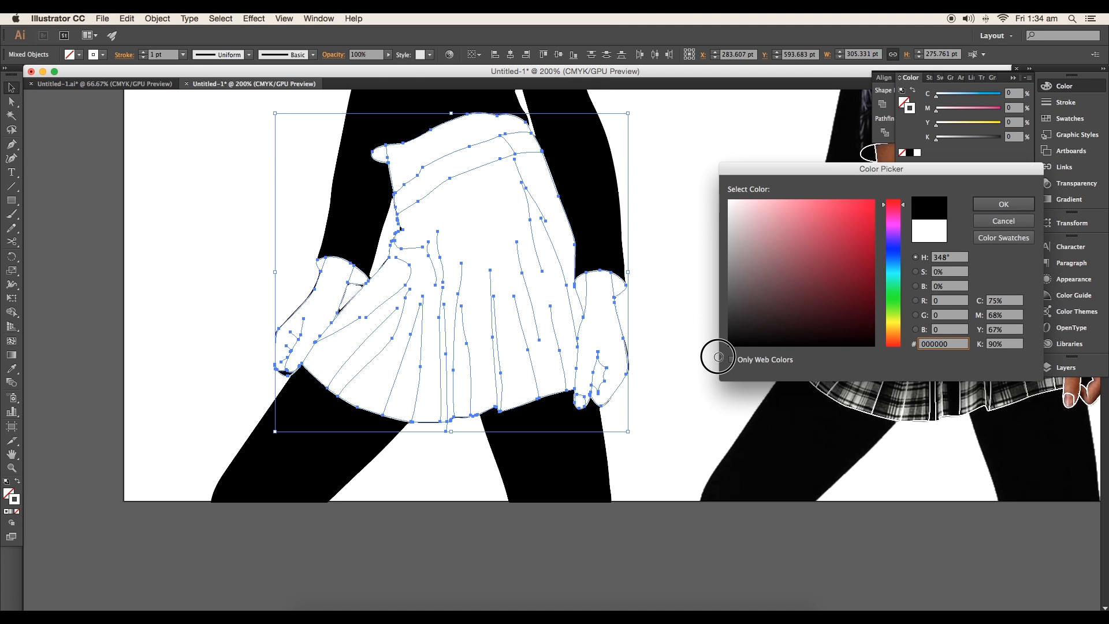
left_click(1002, 205)
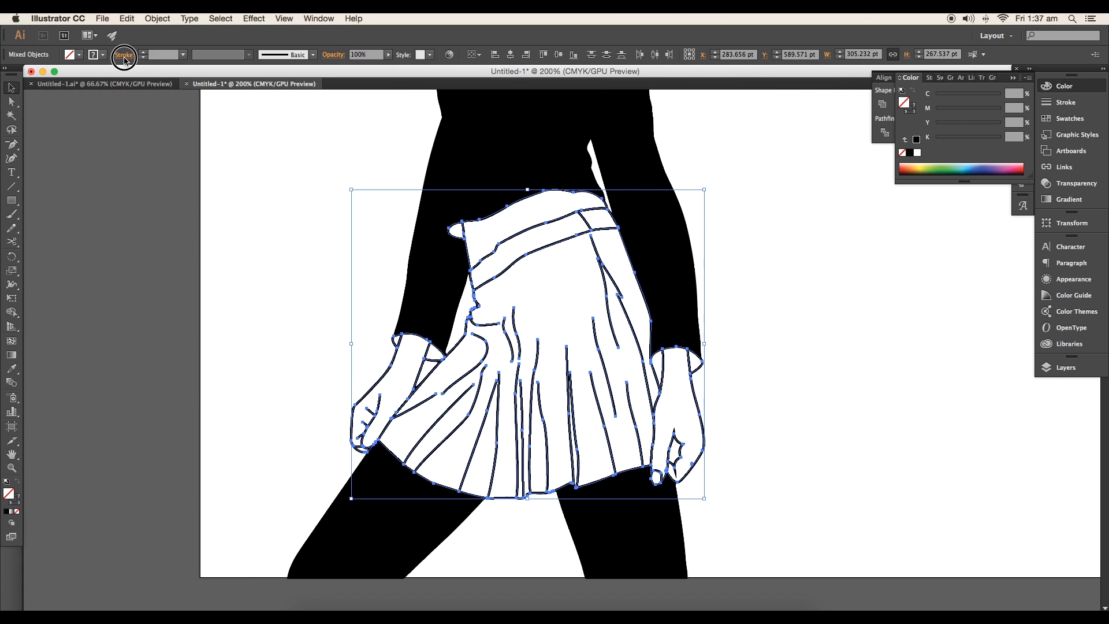
left_click(124, 55)
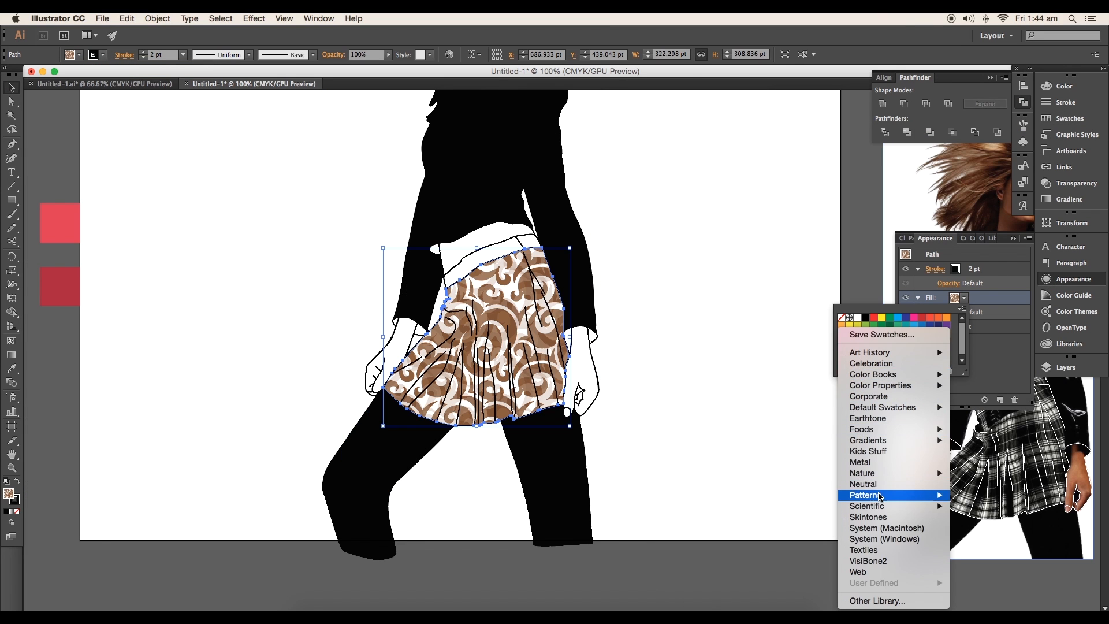
- Apply a Basic Graphics_Lines pattern swatch to the skirt and finish editing it in Pattern Options
left_click(864, 494)
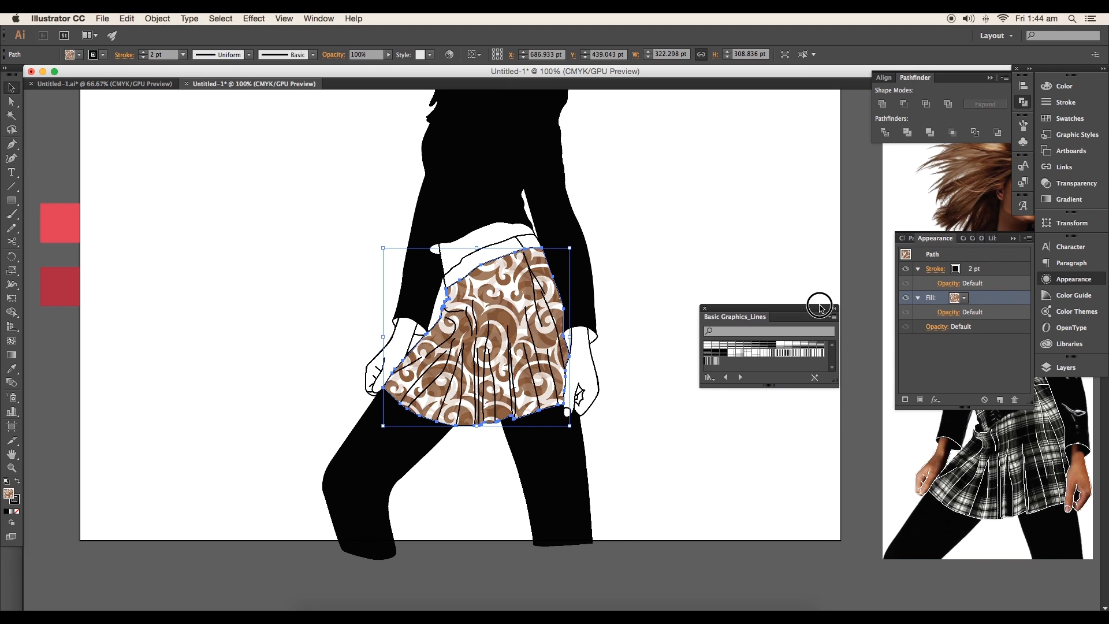
left_click(796, 347)
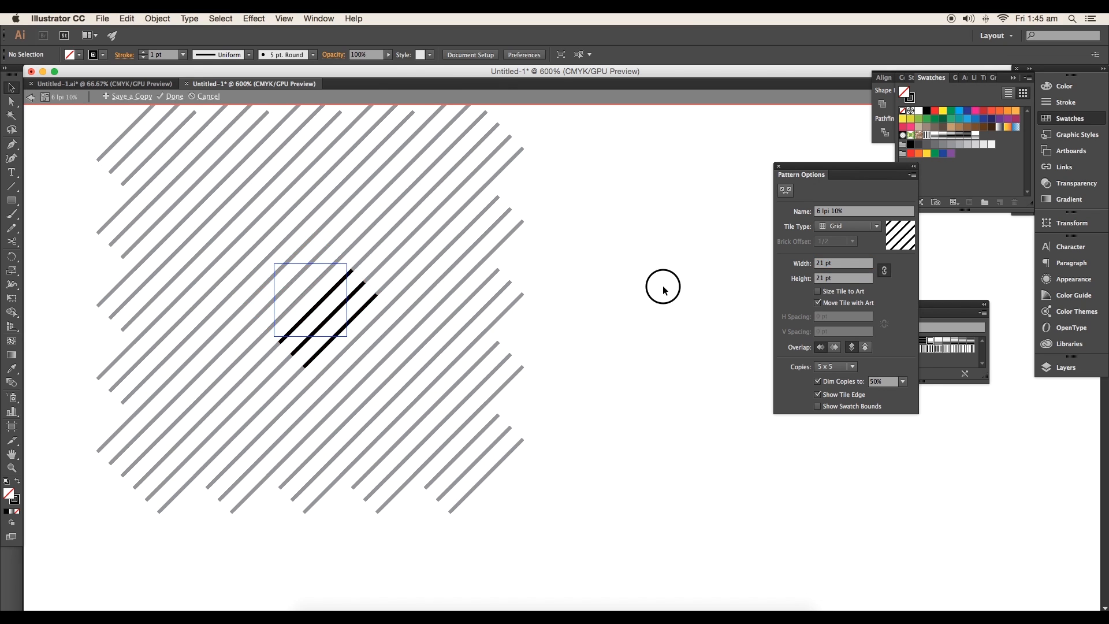
left_click(174, 97)
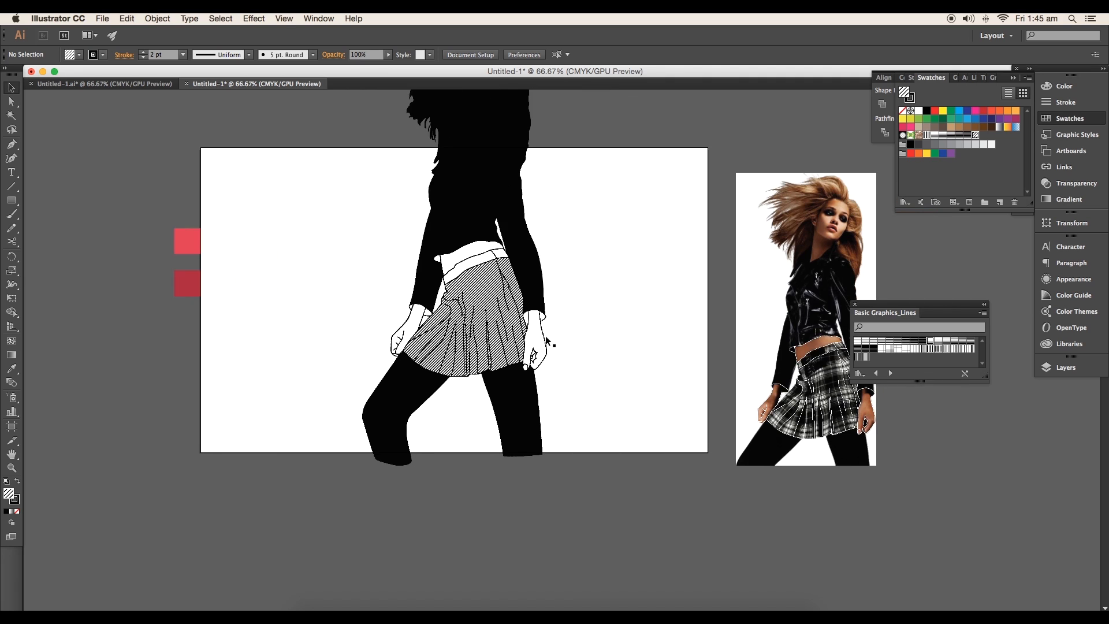
right_click(933, 344)
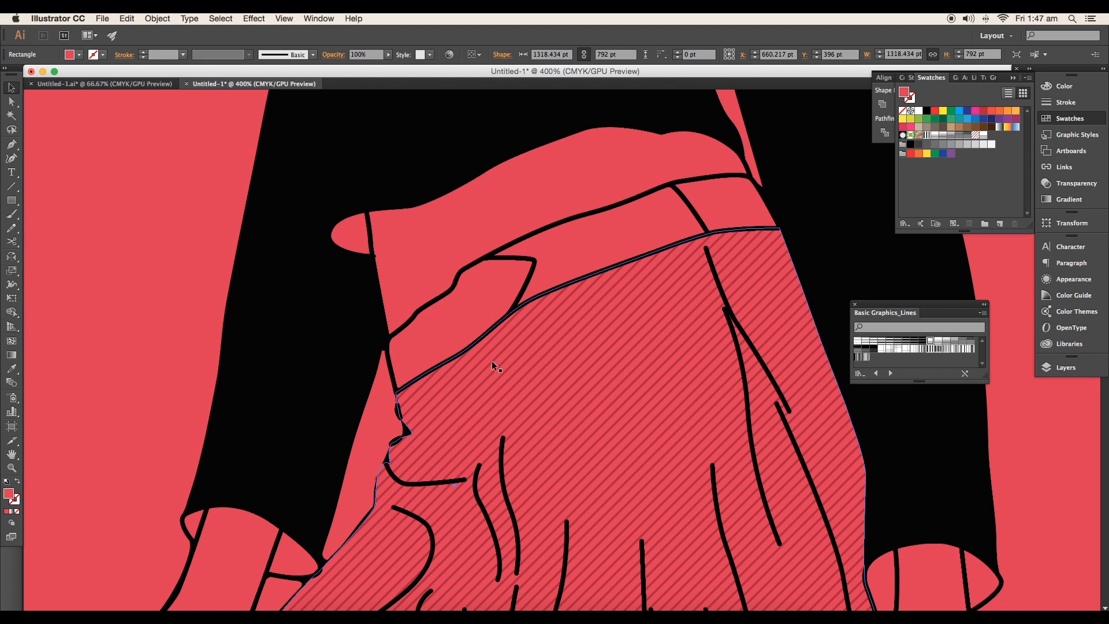
- Edit the Grid .25 inch Lines pattern with dark red, thinner grid lines
left_click(460, 325)
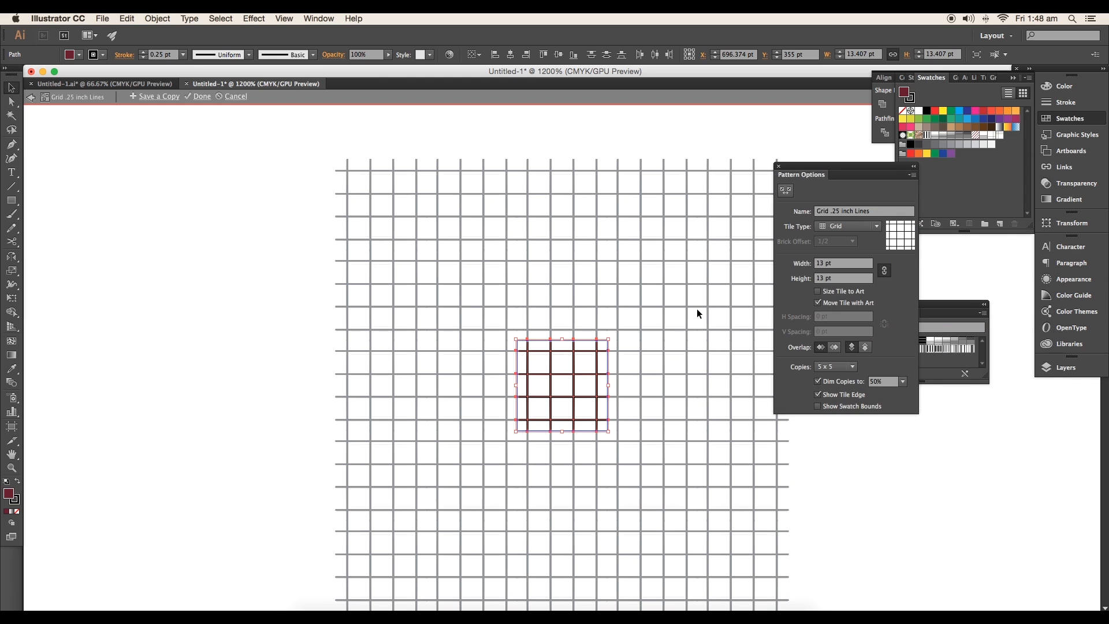
left_click(183, 54)
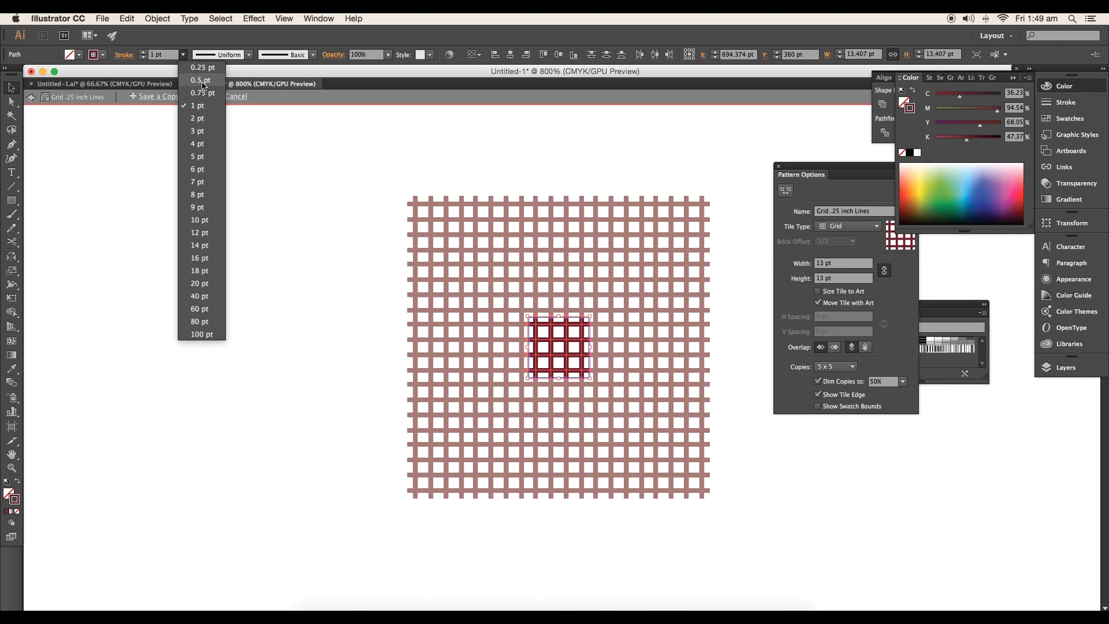
left_click(201, 67)
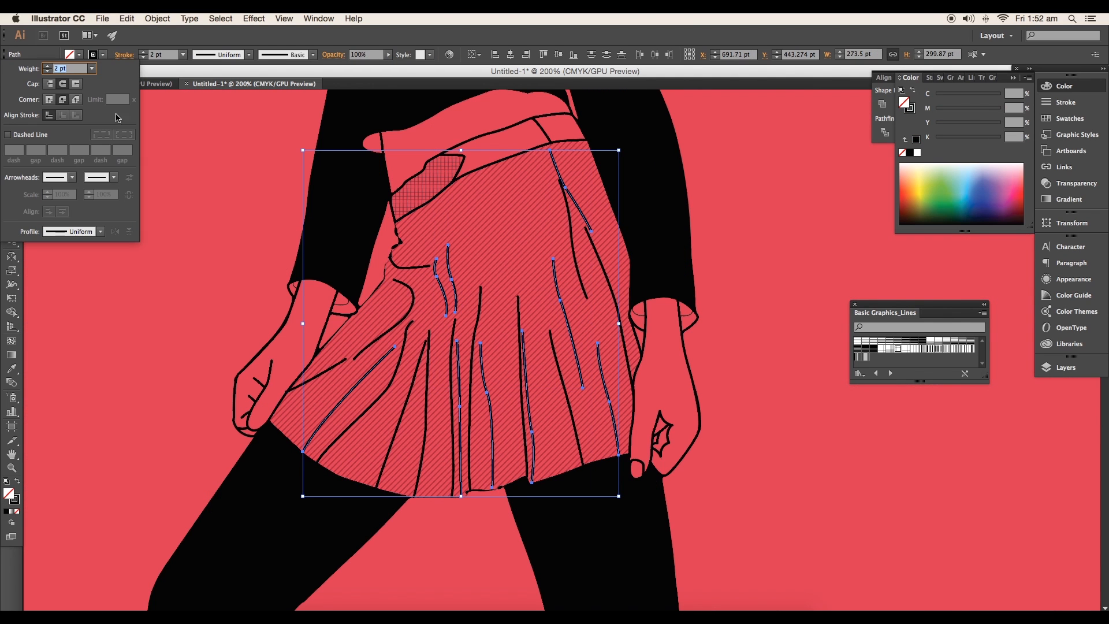
- Set the pleat lines to 2 pt and select the whole illustration group
left_click(94, 232)
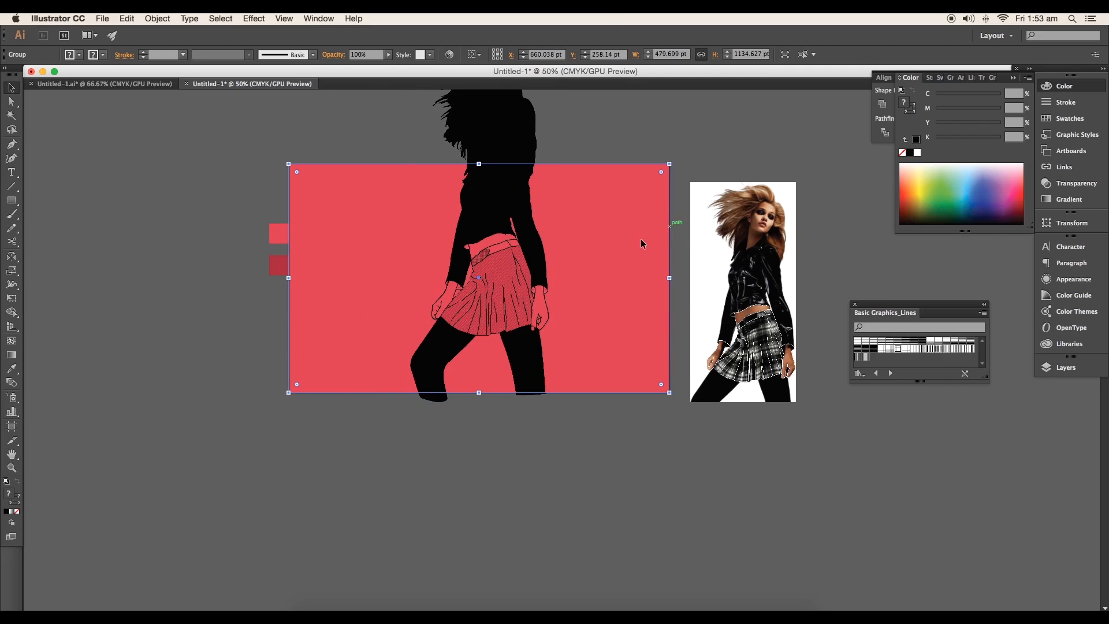
left_click(580, 435)
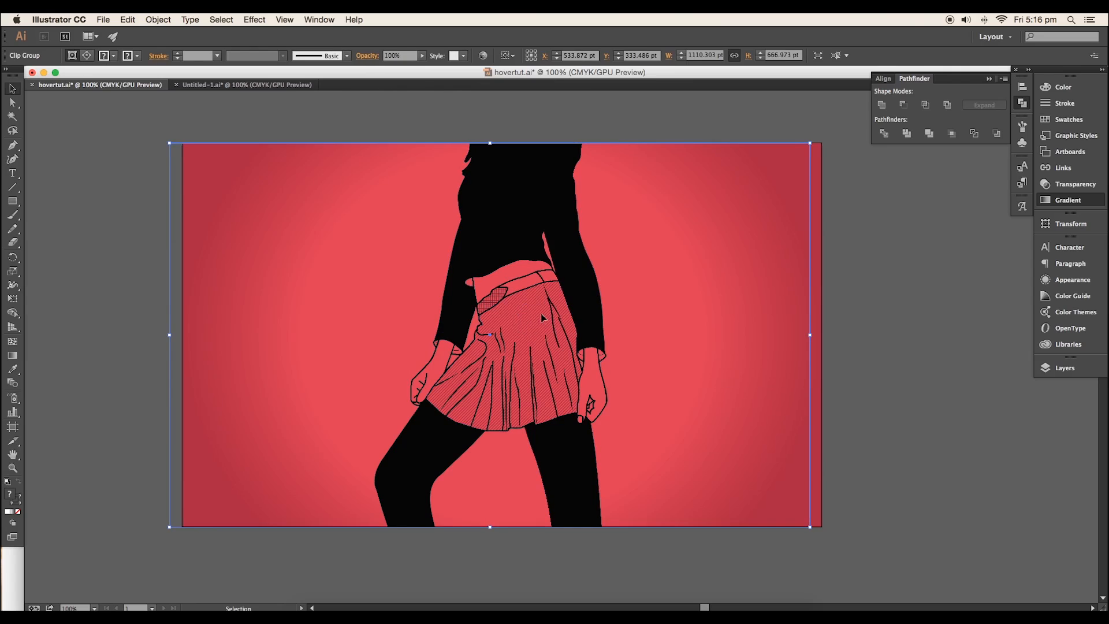
- Double-click the illustration's clip group in hovertut.ai to edit inside it
double_click(541, 319)
type("NEX")
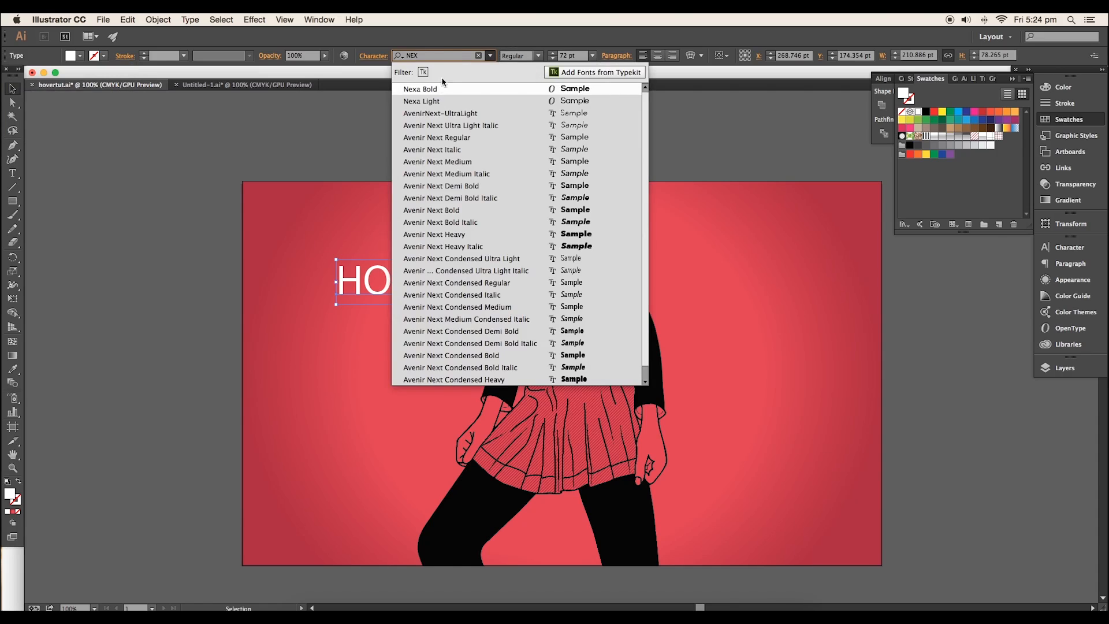
- Set HOVER in Nexa Bold with a 9 pt stroke and expand it into shapes
left_click(422, 88)
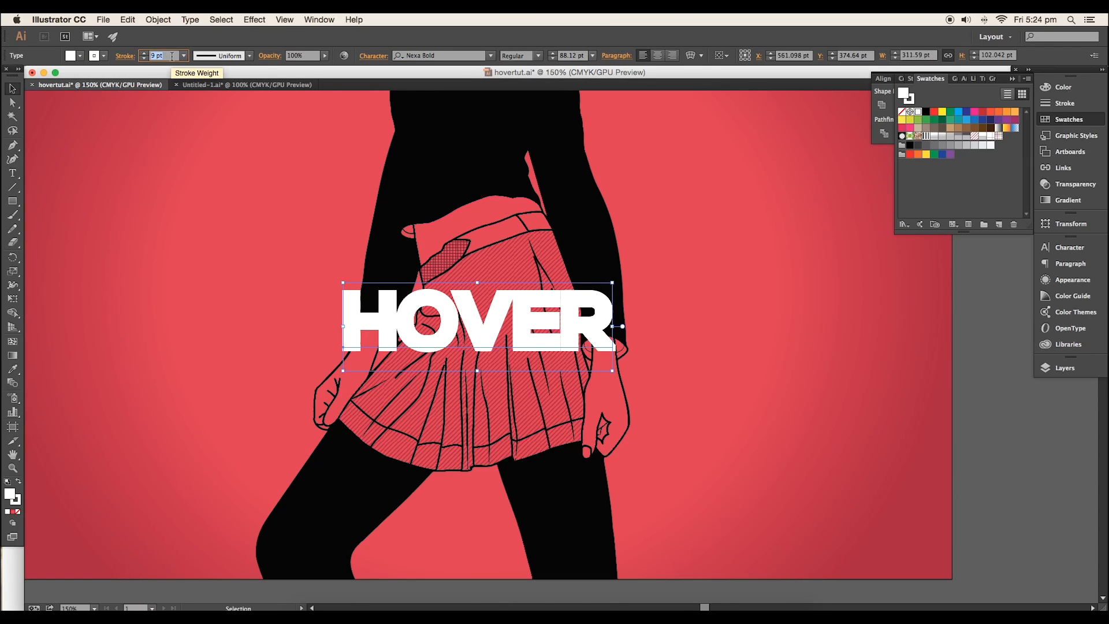
left_click(158, 19)
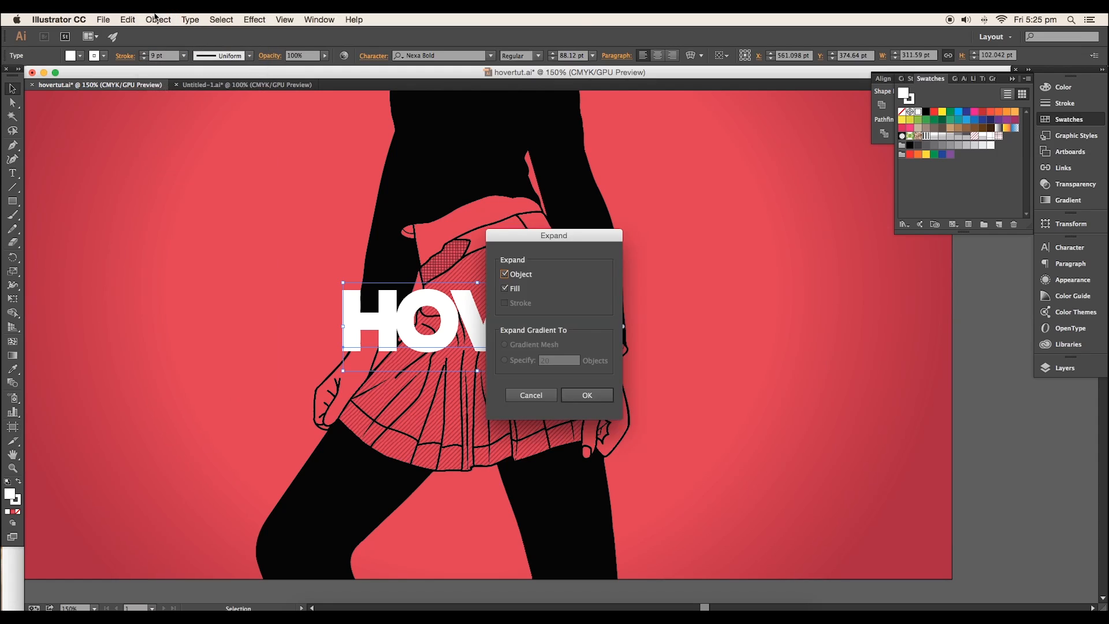
left_click(586, 394)
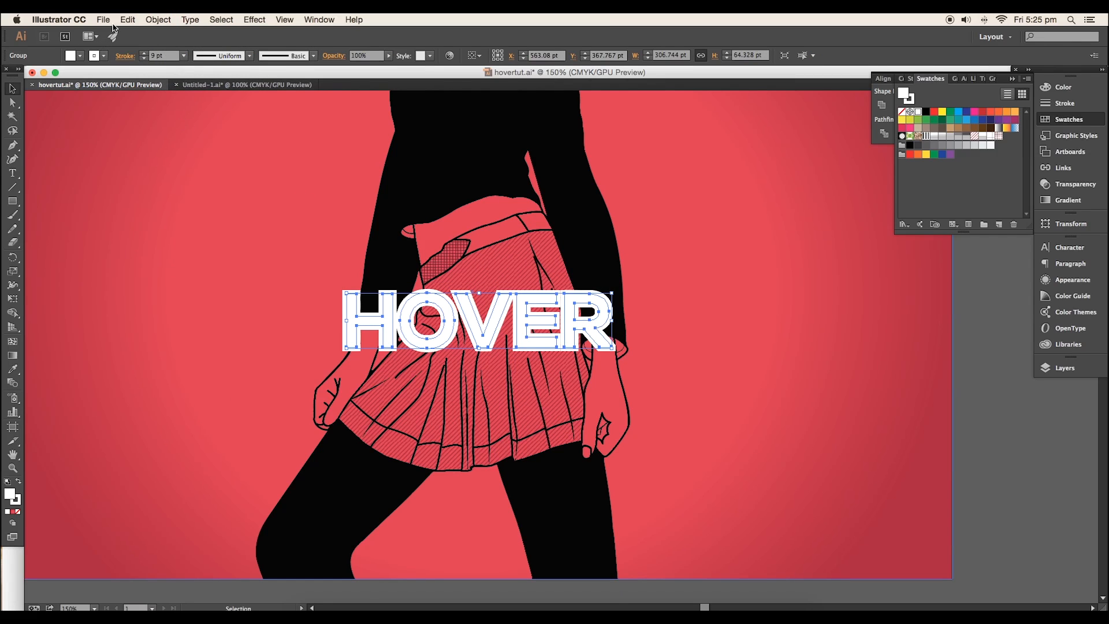